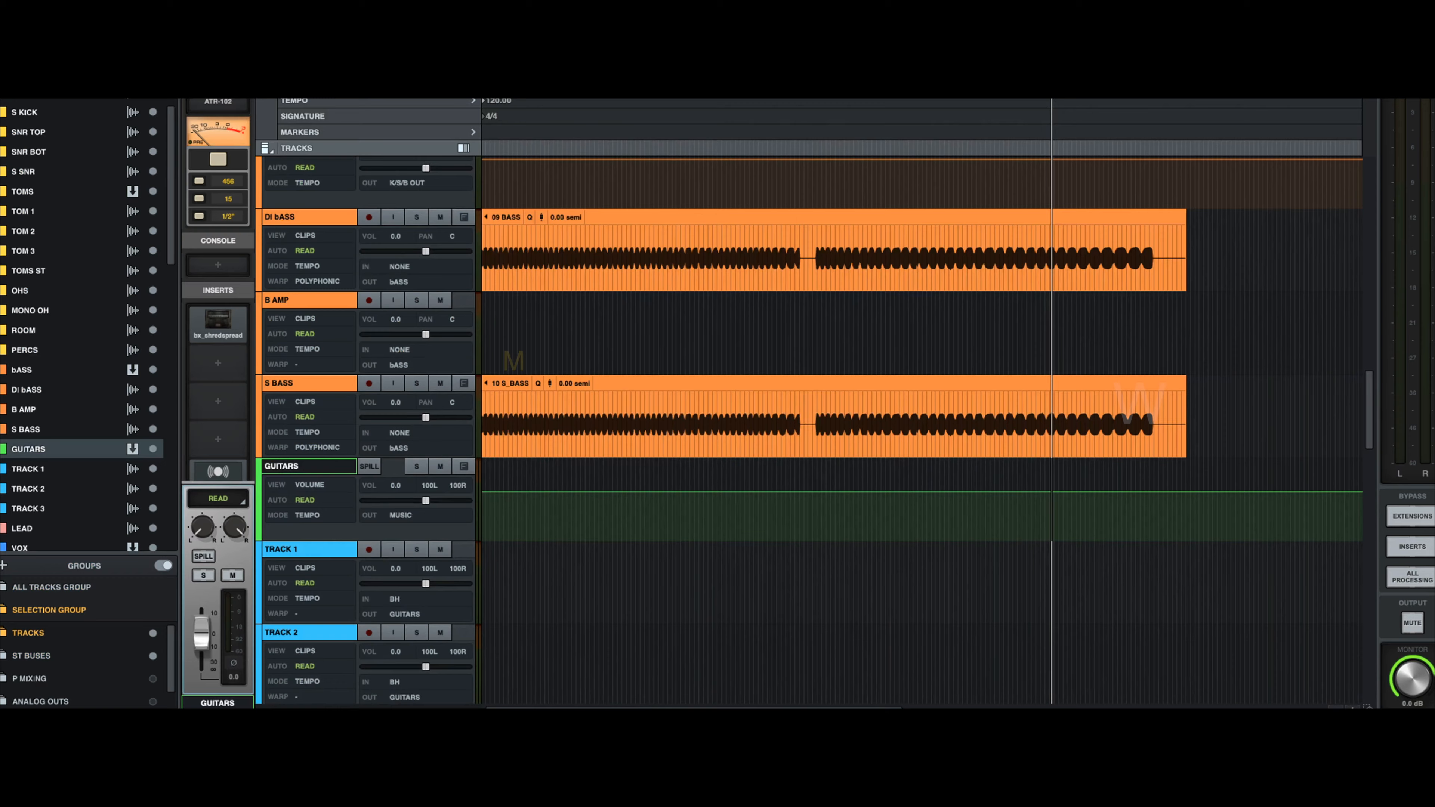
Switch Soft Key 3 from a DAW command assignment to a keyboard macro, showing its command table
right_click(299, 246)
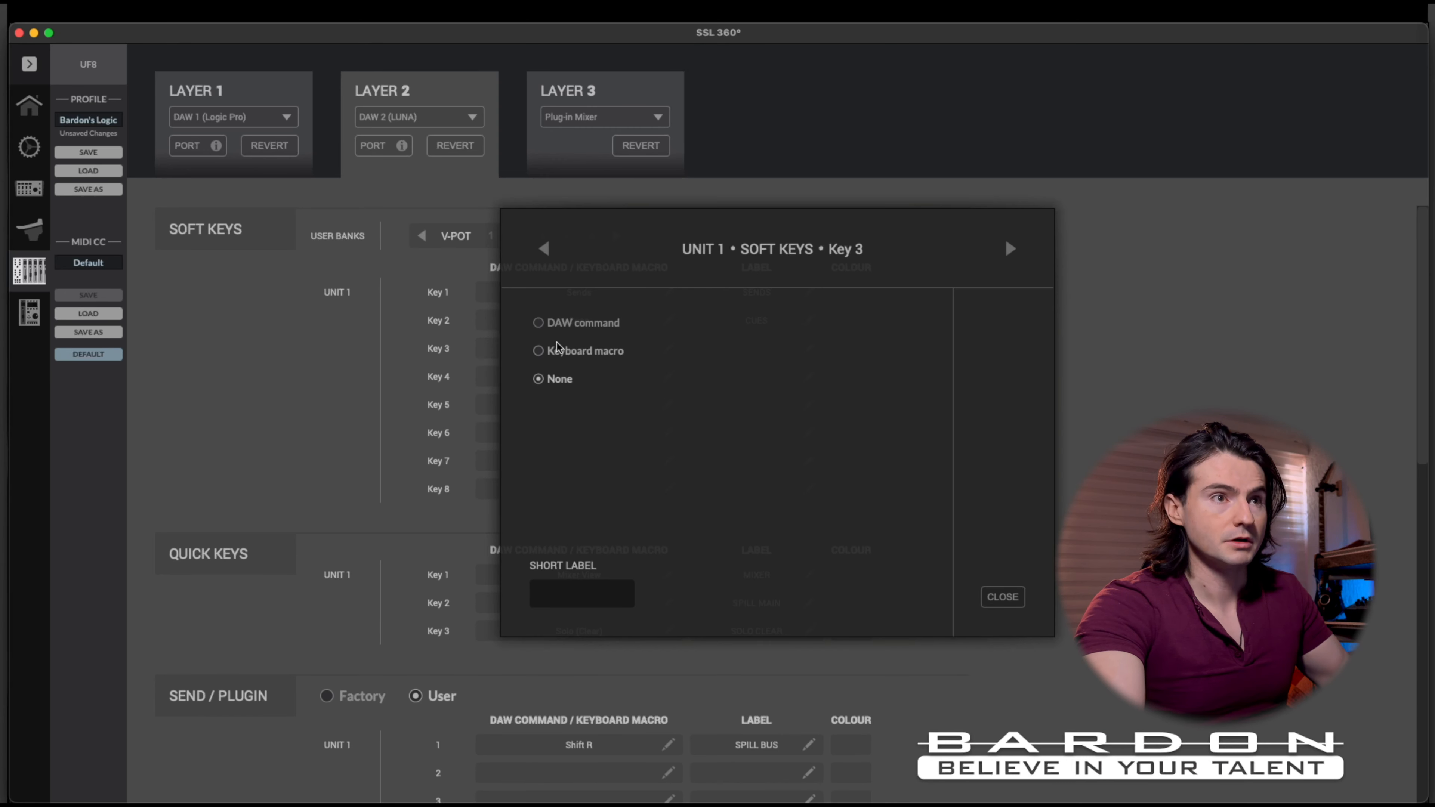
left_click(538, 322)
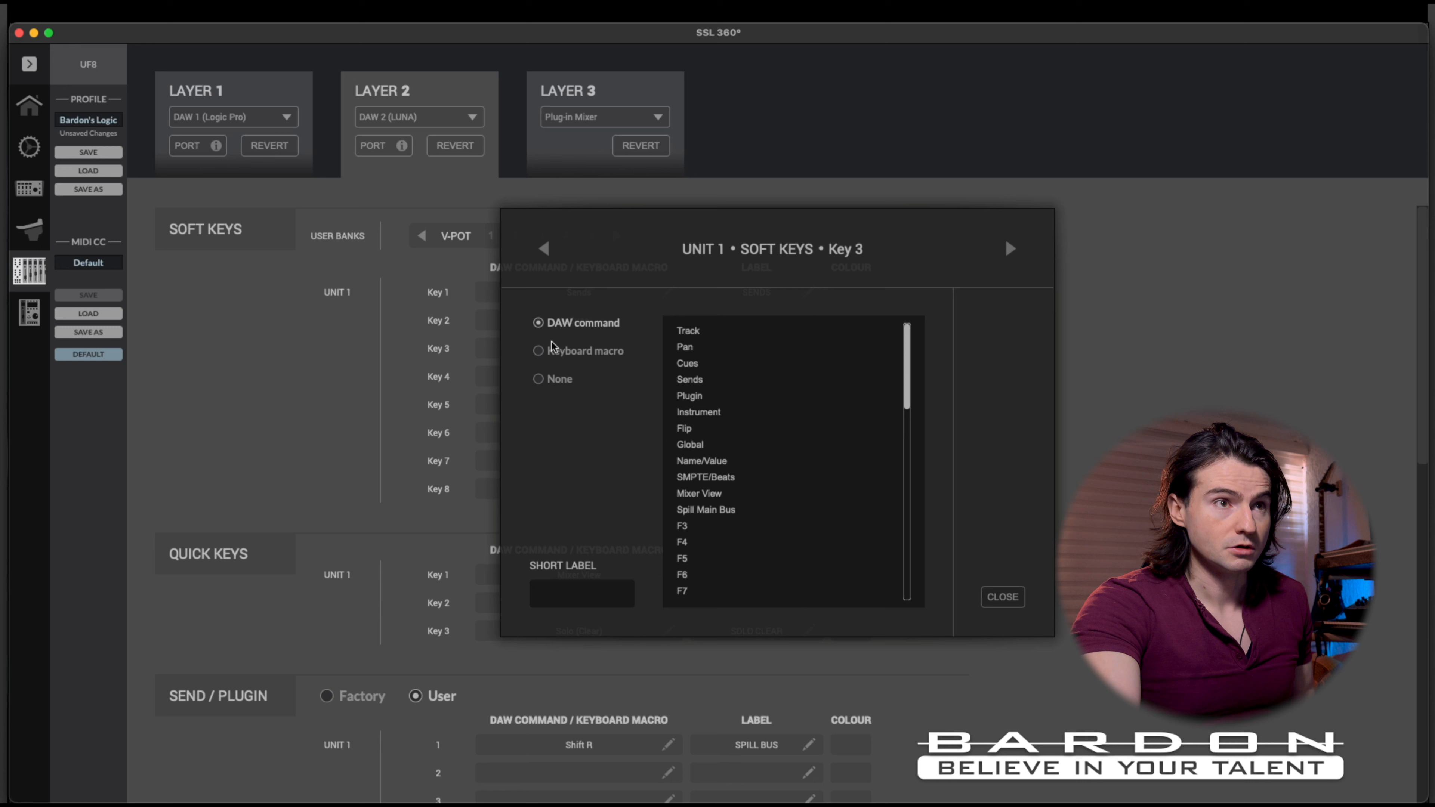
left_click(538, 352)
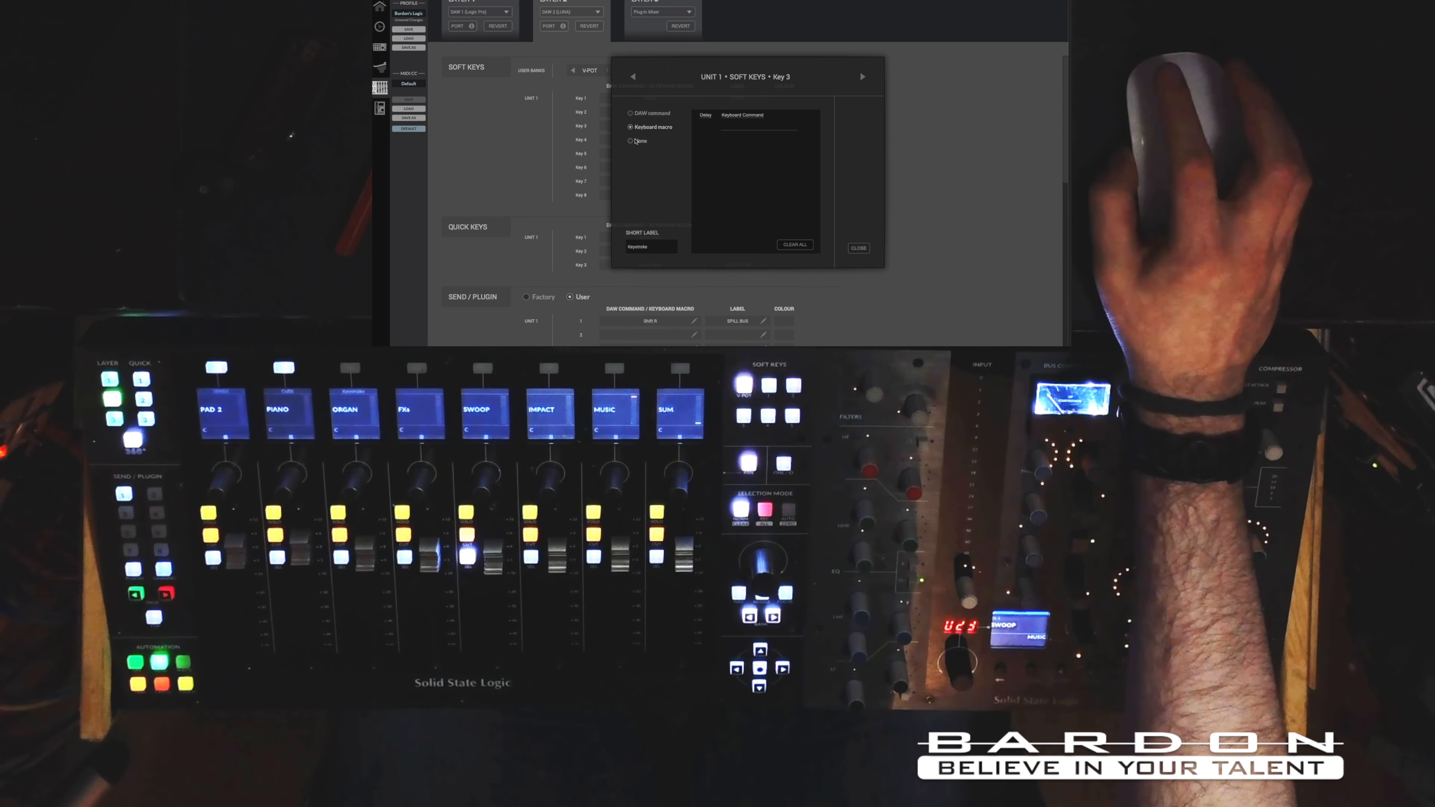
Close the Key 3 dialog without assigning and move down to the Send/Plugin user section
left_click(859, 248)
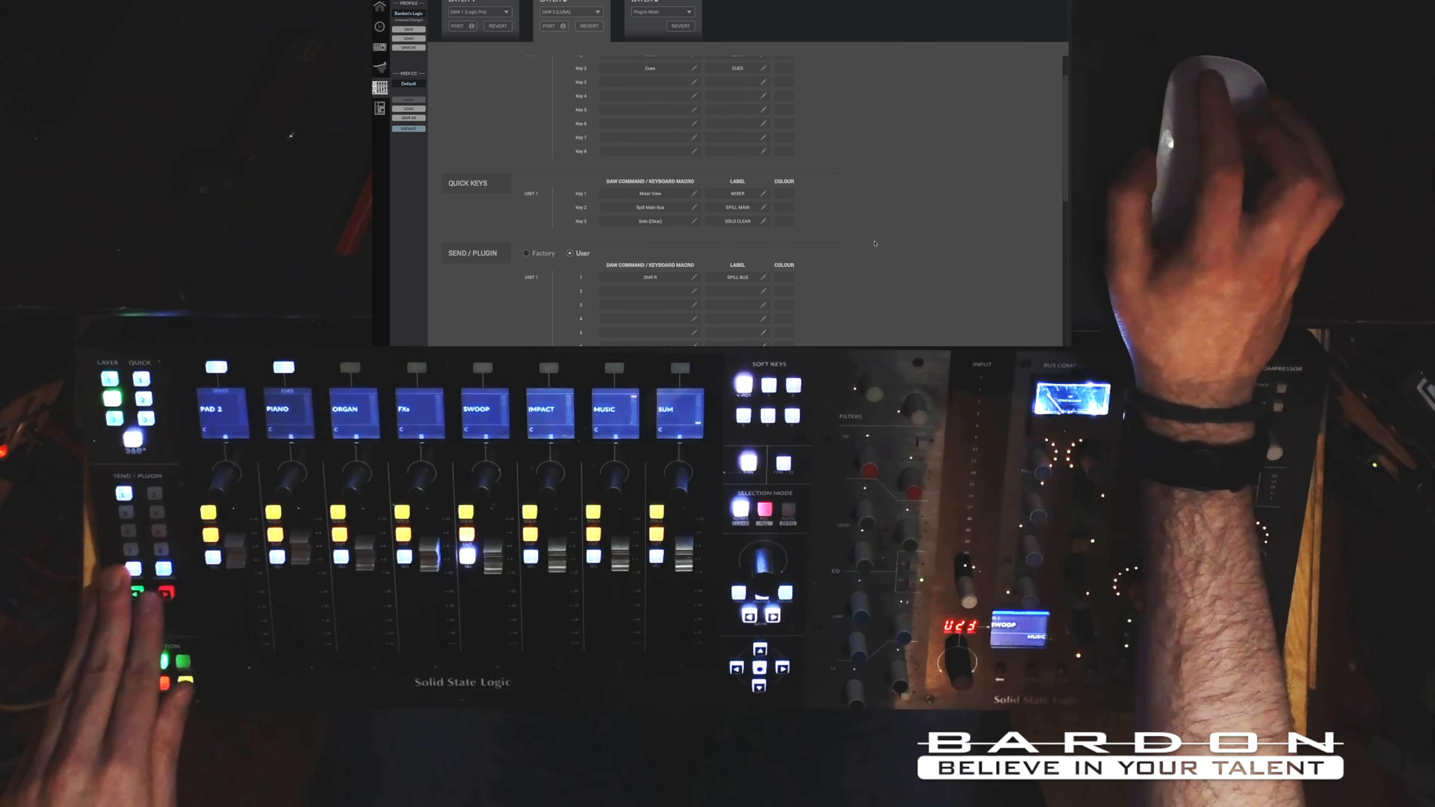
scroll("down", 3)
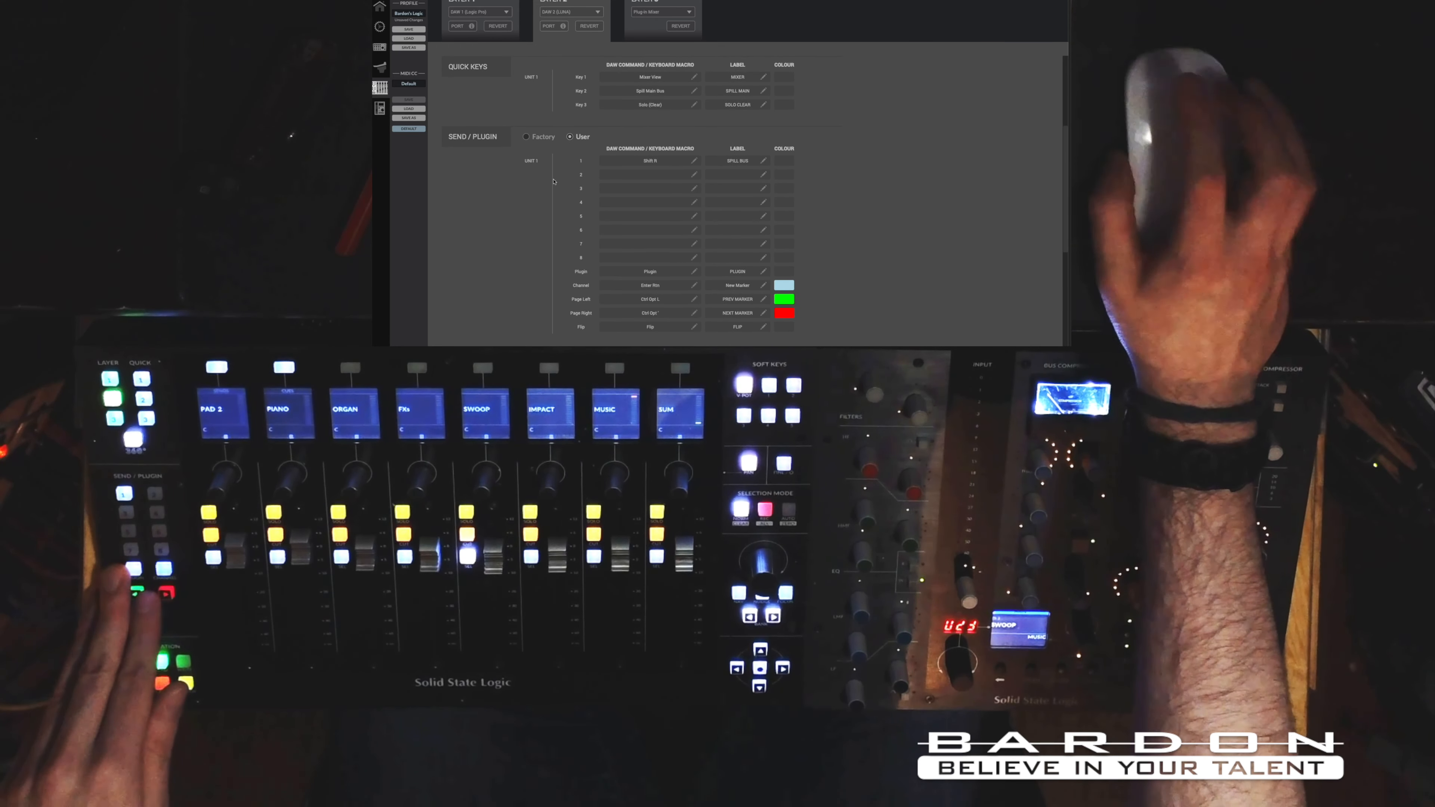
scroll("down", 3)
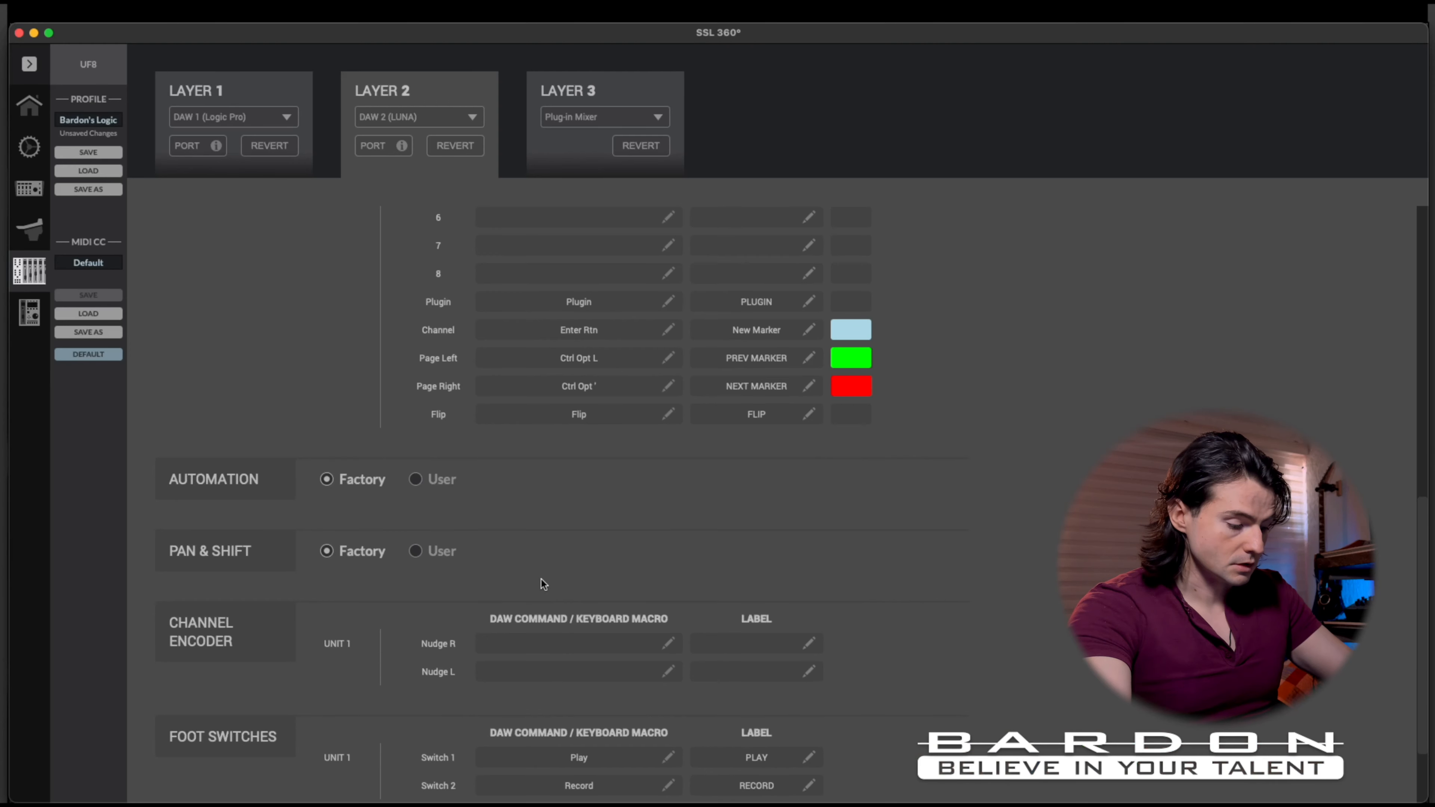
scroll("down", 3)
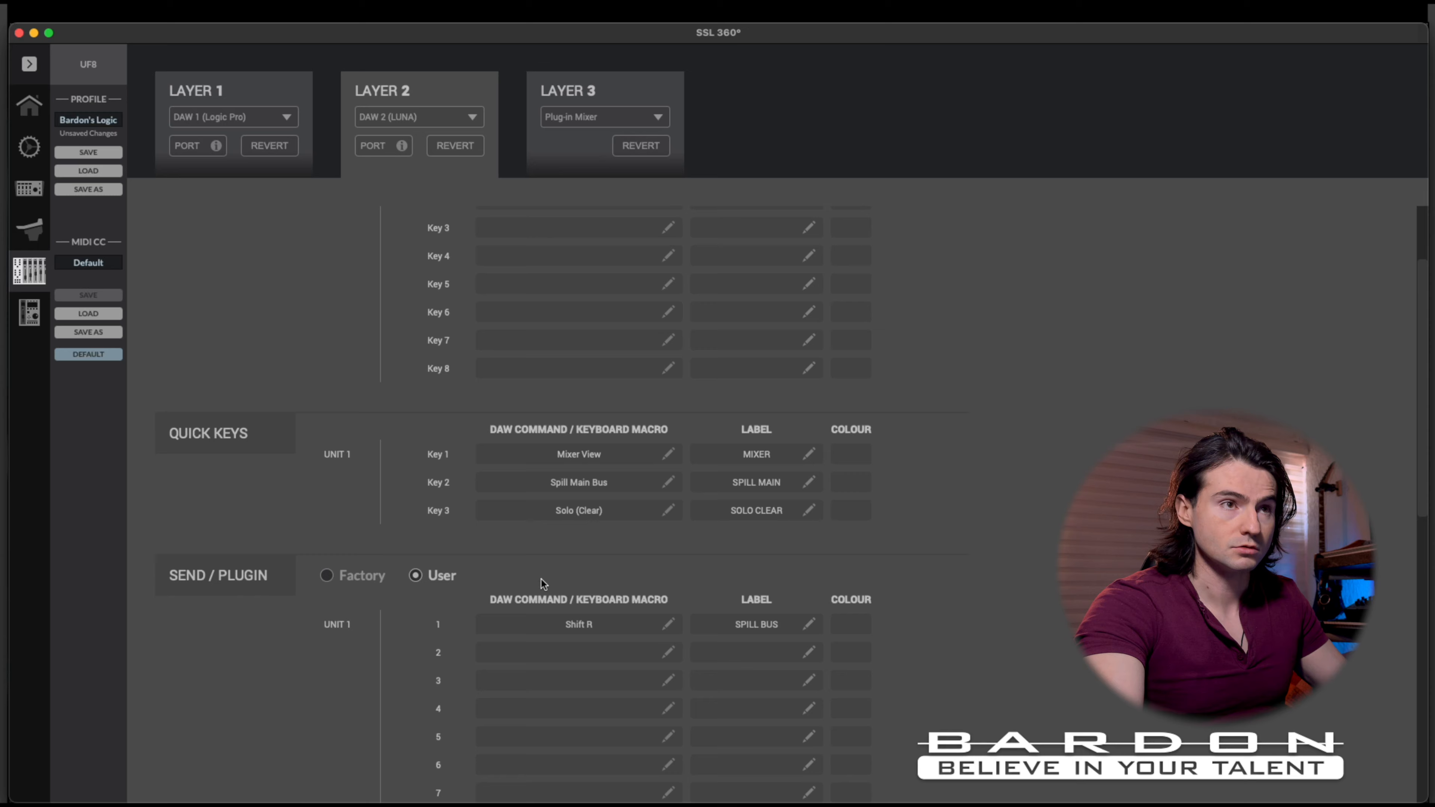
scroll("down", 3)
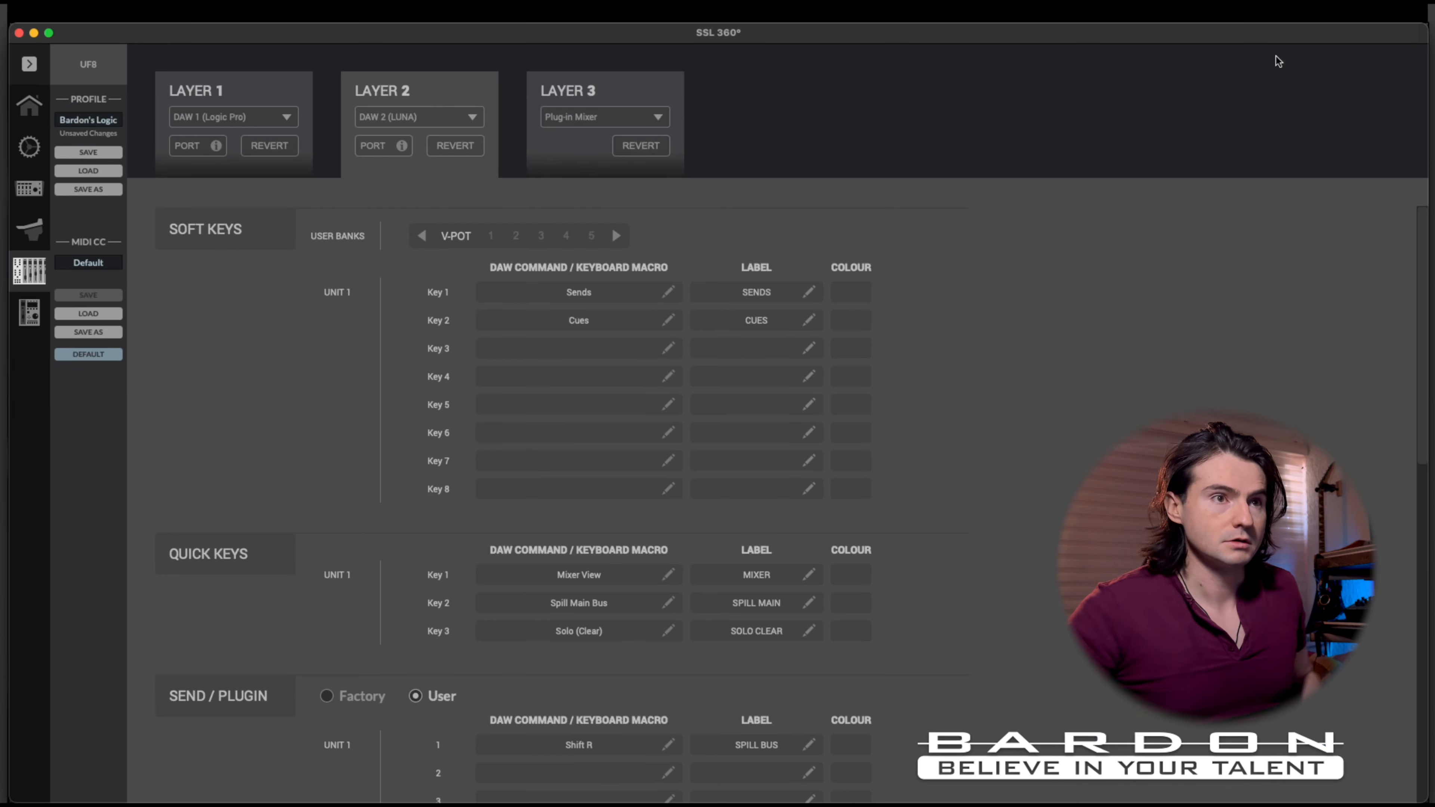
scroll("down", 3)
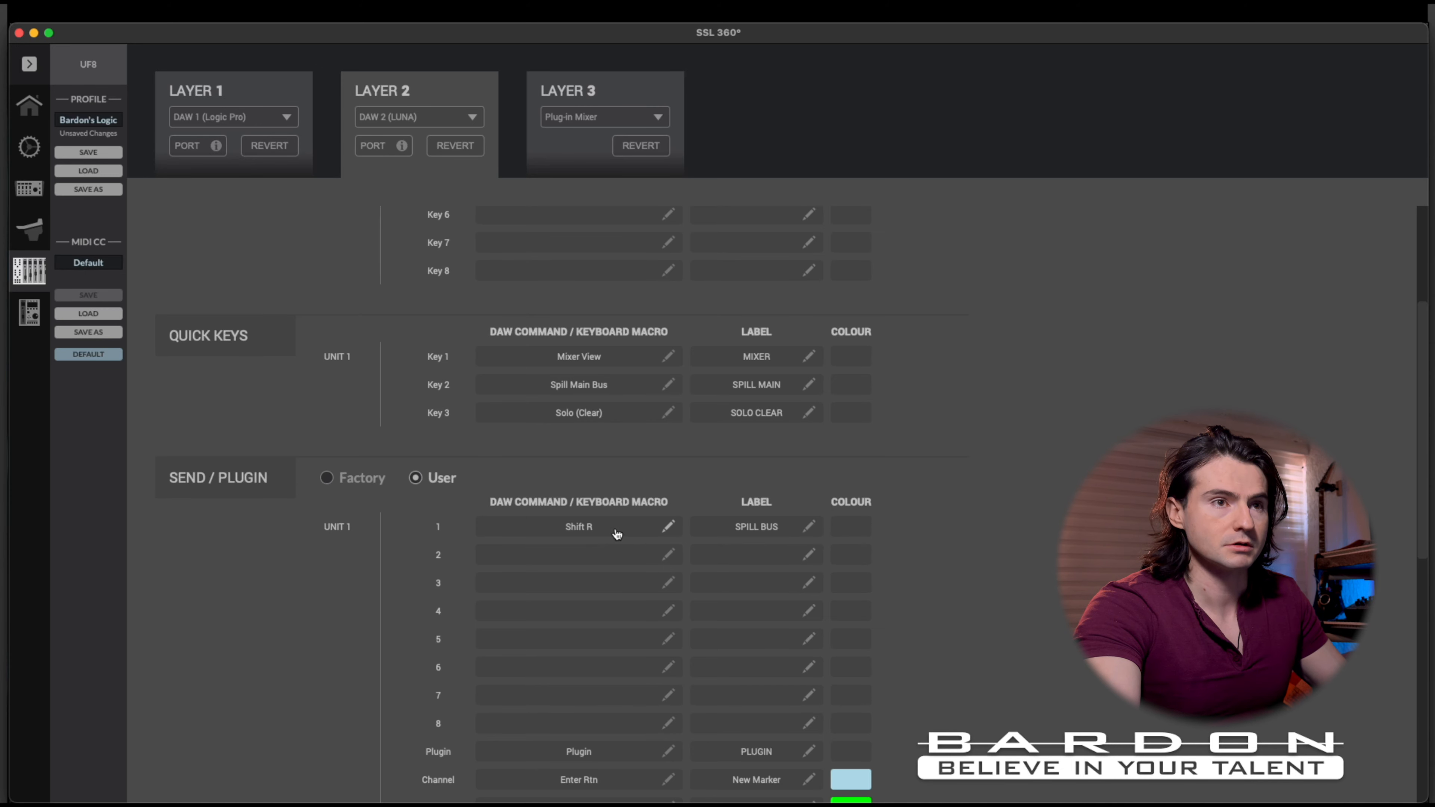
scroll("down", 3)
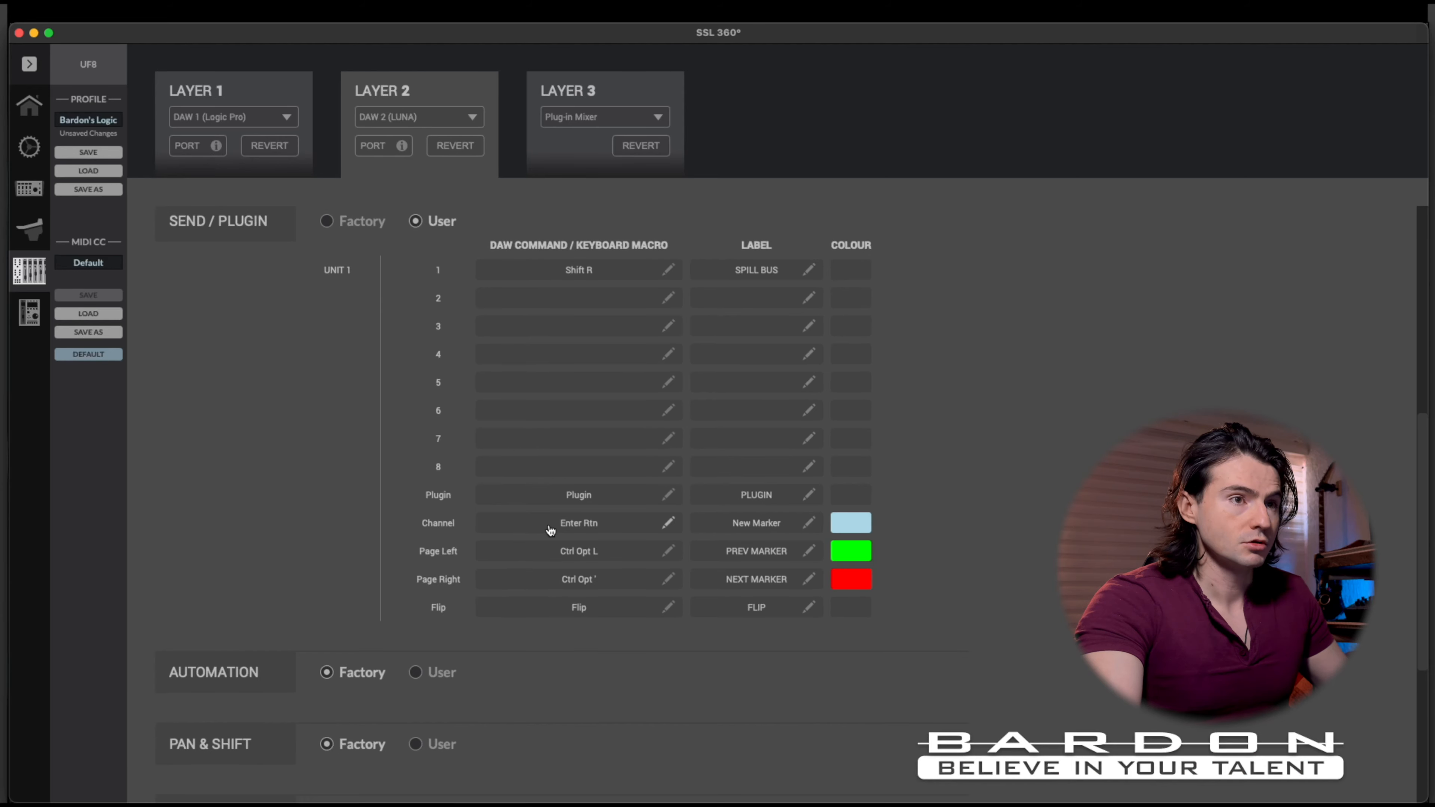